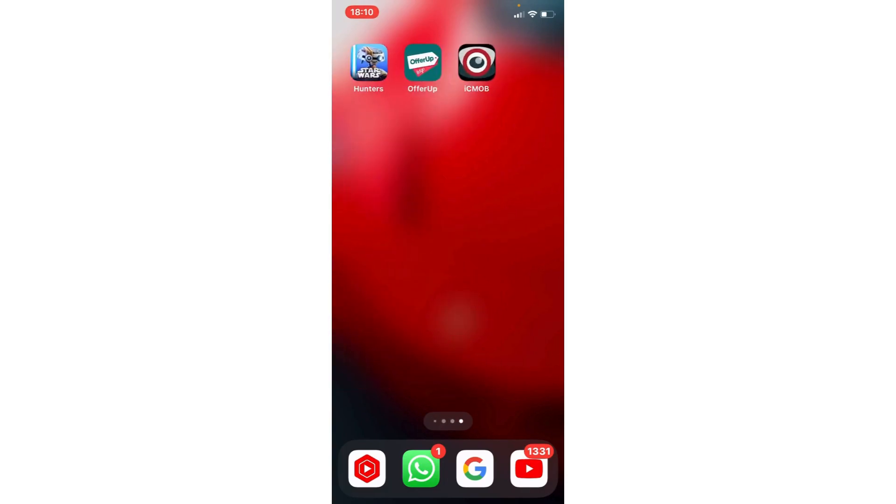
Swipe across the Home Screen pages and launch Ajustes.
scroll(left, 3)
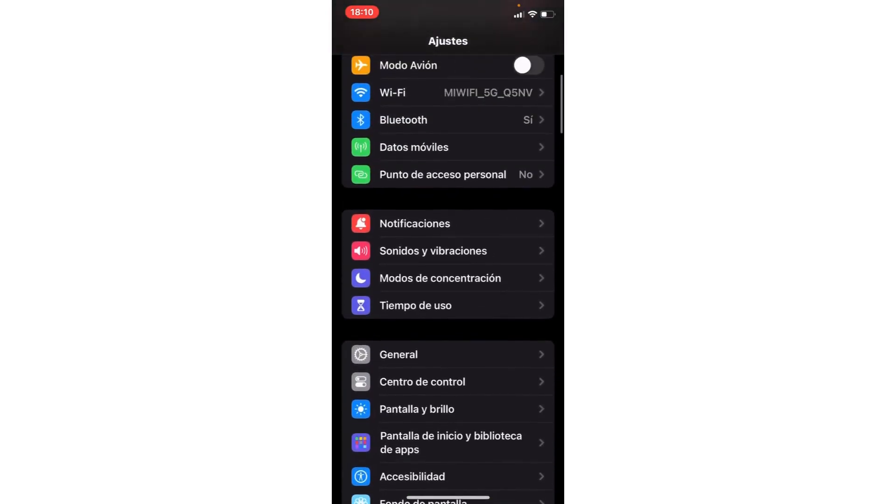
Scroll down the Ajustes list to the installed apps and select iCMOB.
scroll(down, 3)
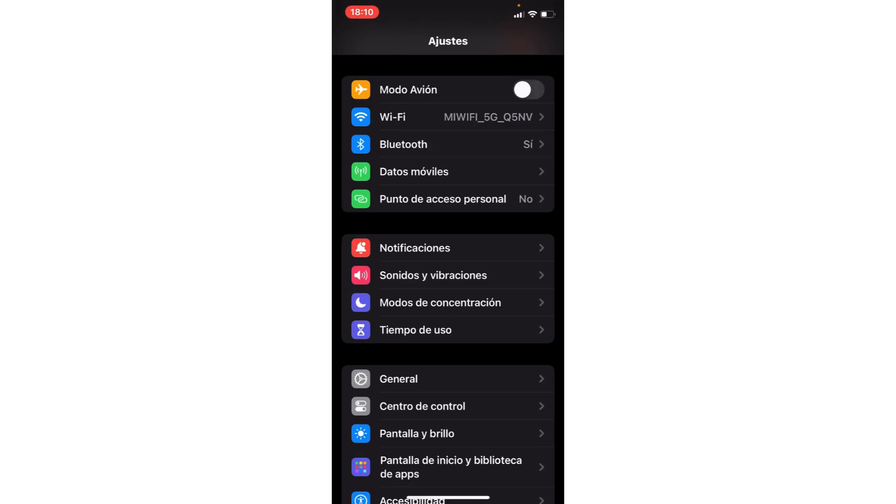
scroll(down, 3)
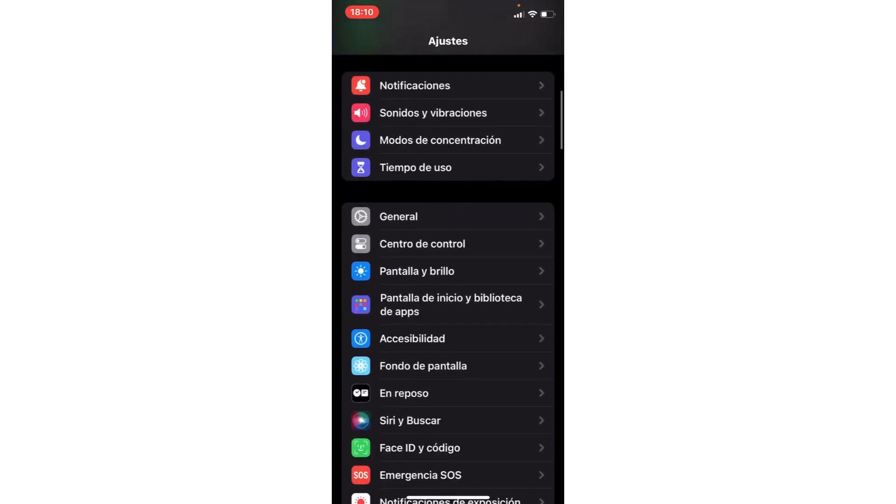
scroll(down, 3)
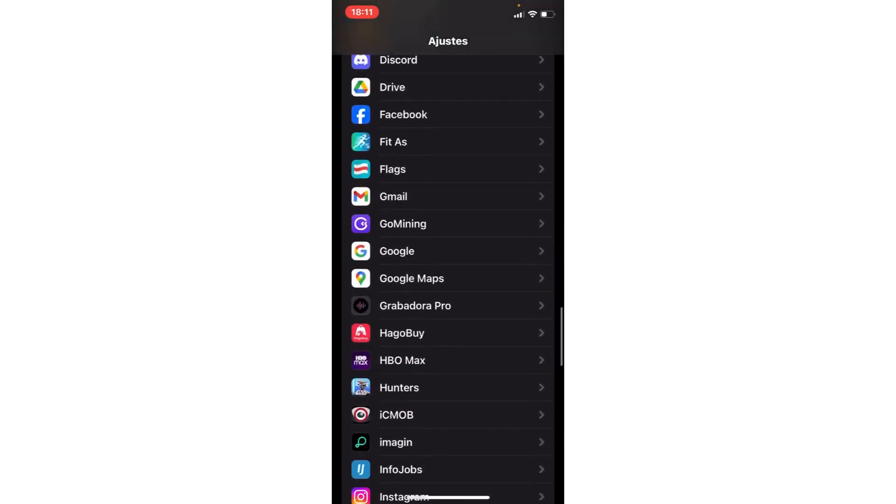
scroll(down, 3)
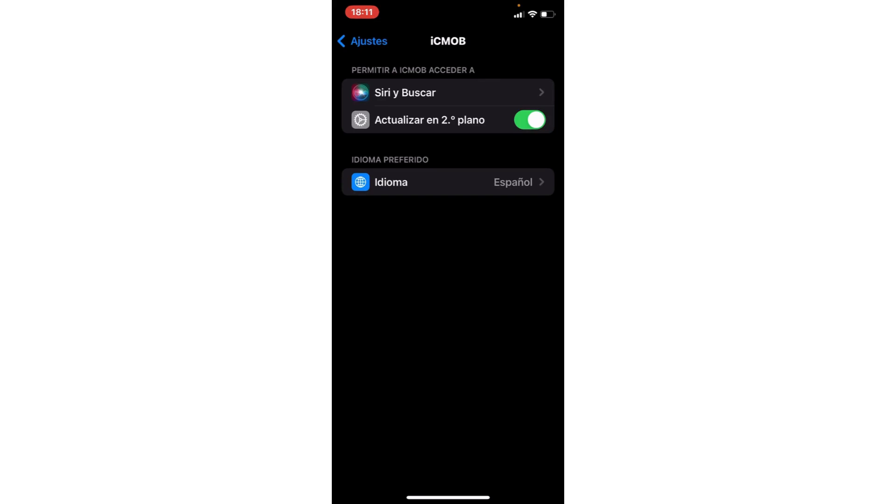
Switch 'Actualizar en 2.º plano' off and back on, then return to the Home Screen.
click(530, 120)
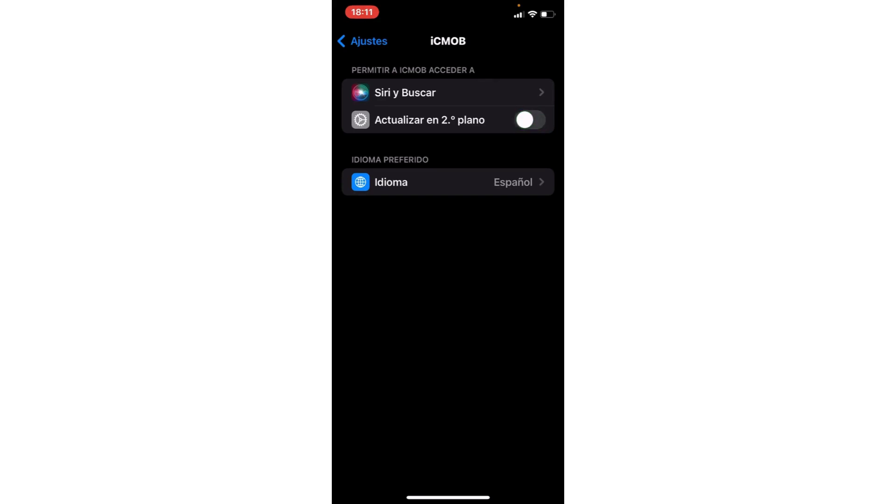
click(530, 120)
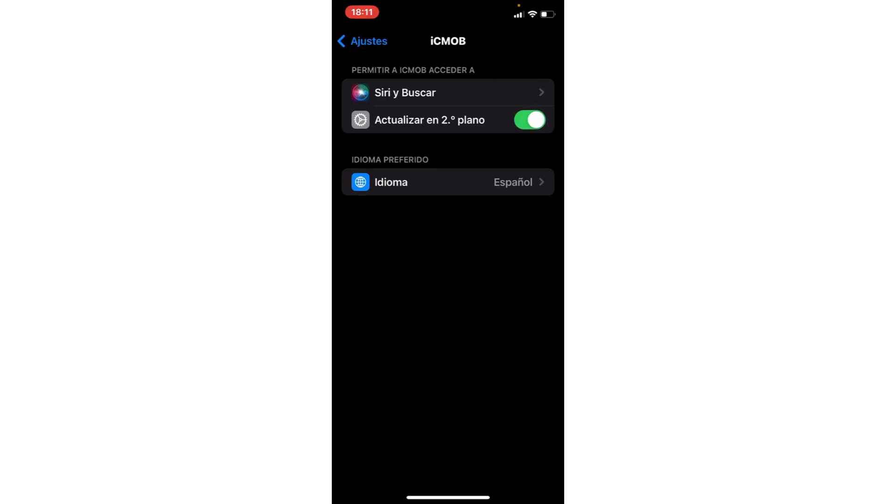
click(363, 40)
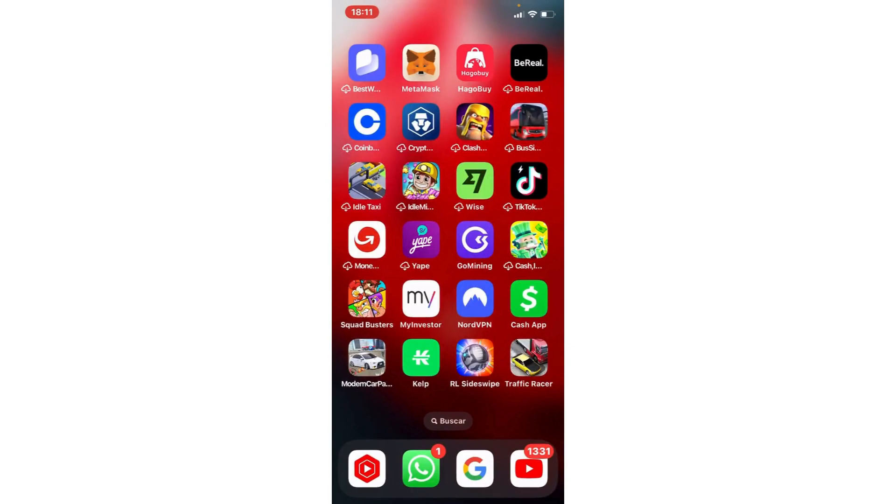
Abandon the mistyped 'gcmob' search and start a fresh App Store search.
text(gcmob)
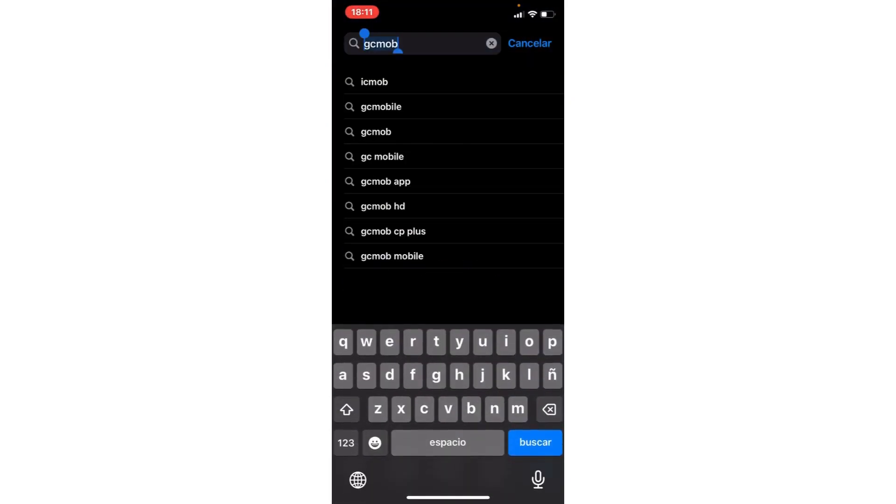
click(528, 43)
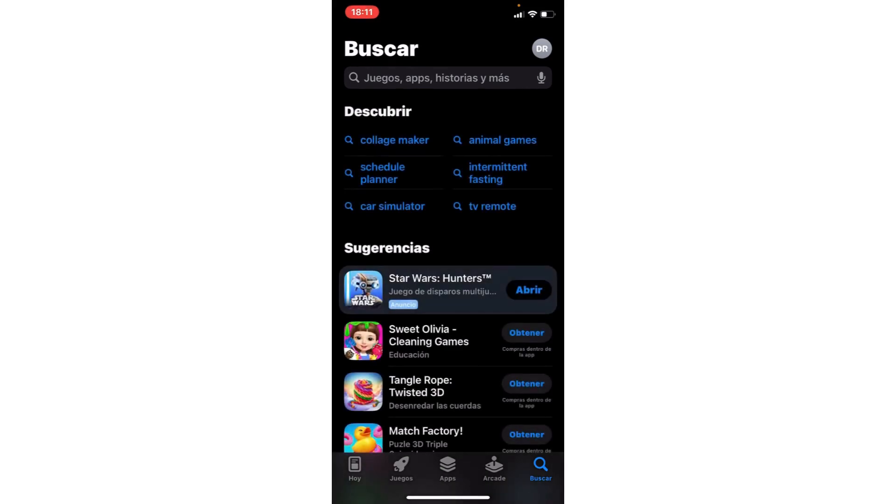
click(434, 78)
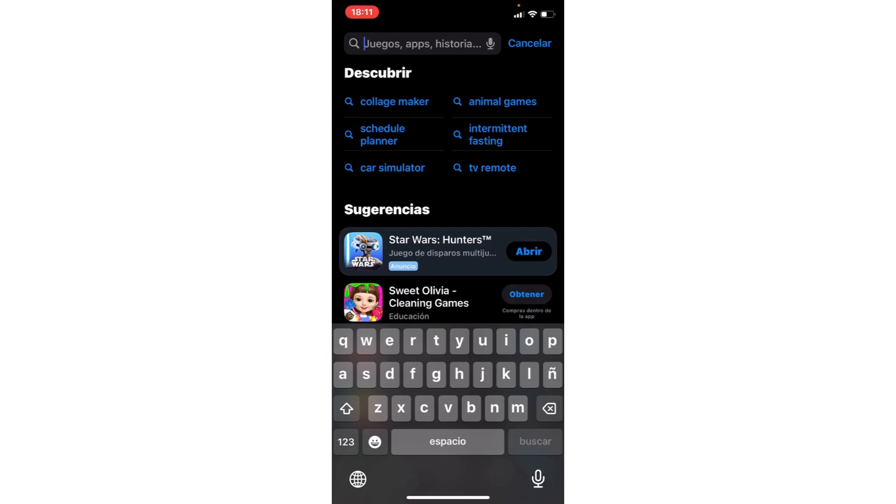
Search 'imob' and open the iCMOB result's store page.
text(imob)
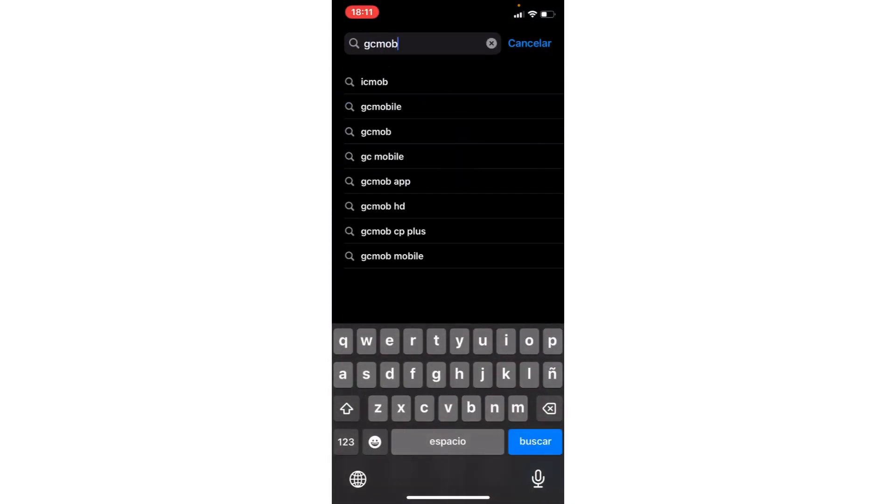
click(534, 441)
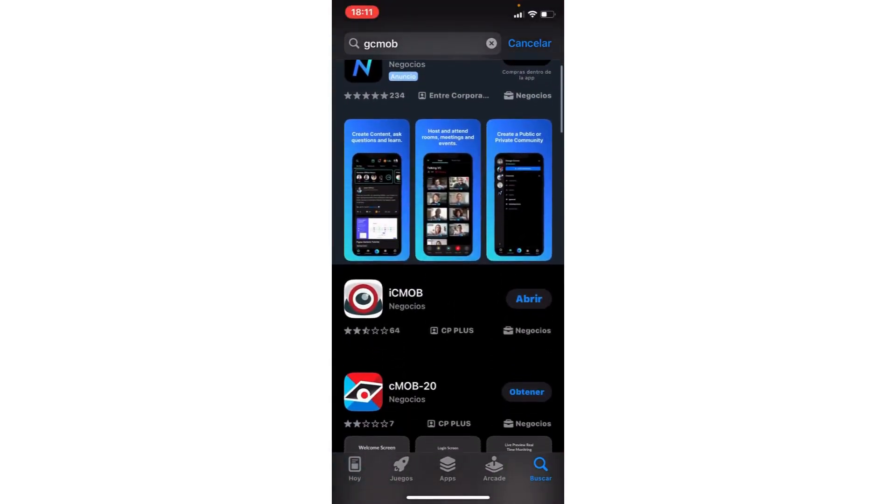
click(405, 298)
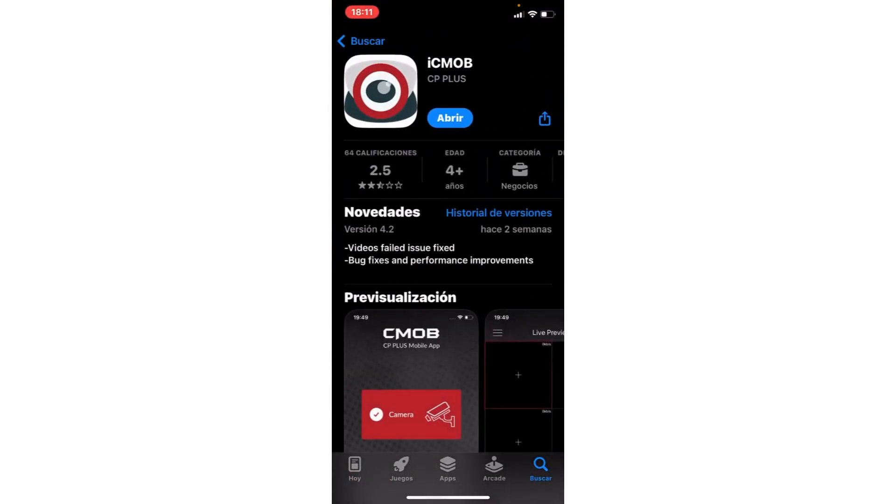